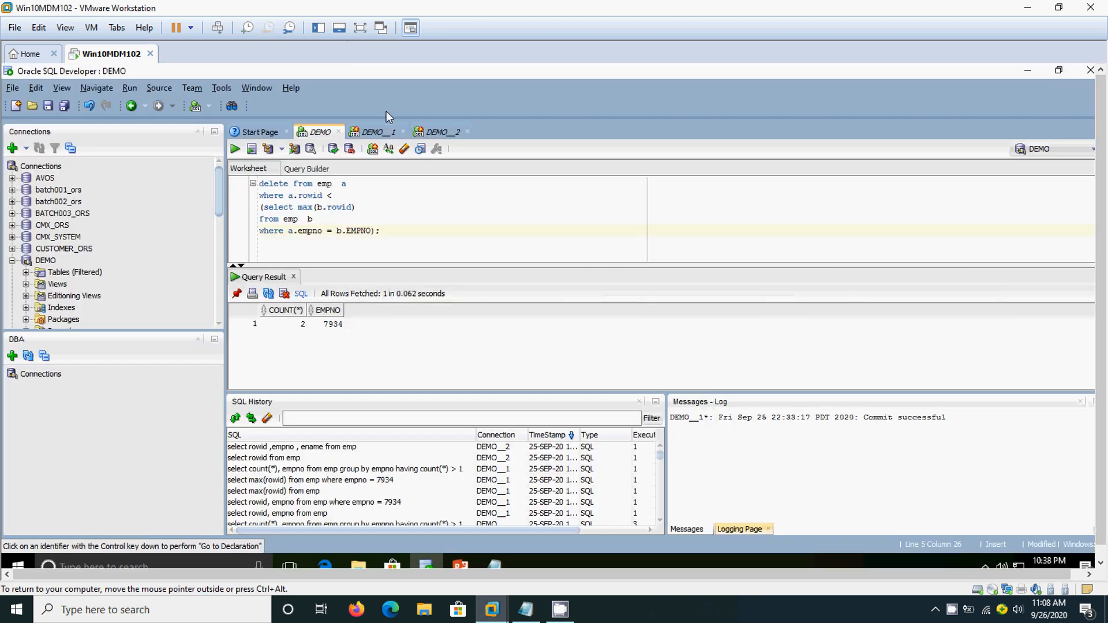
# Review the DEMO__1 duplicate-count result showing empno 7934 occurring twice.
pyautogui.click(374, 132)
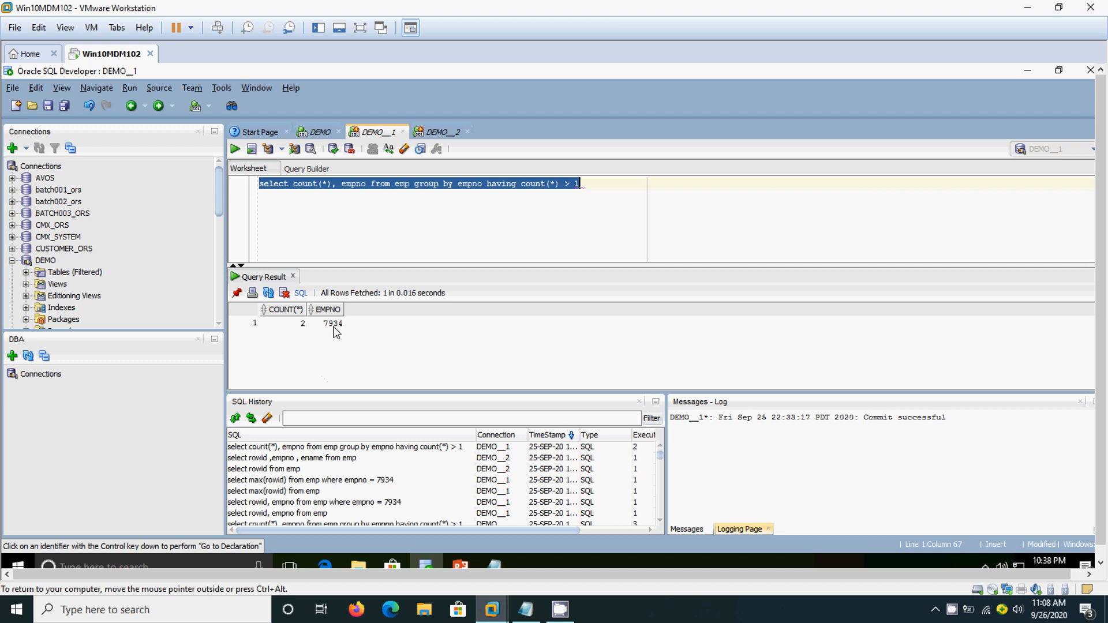
pyautogui.click(332, 323)
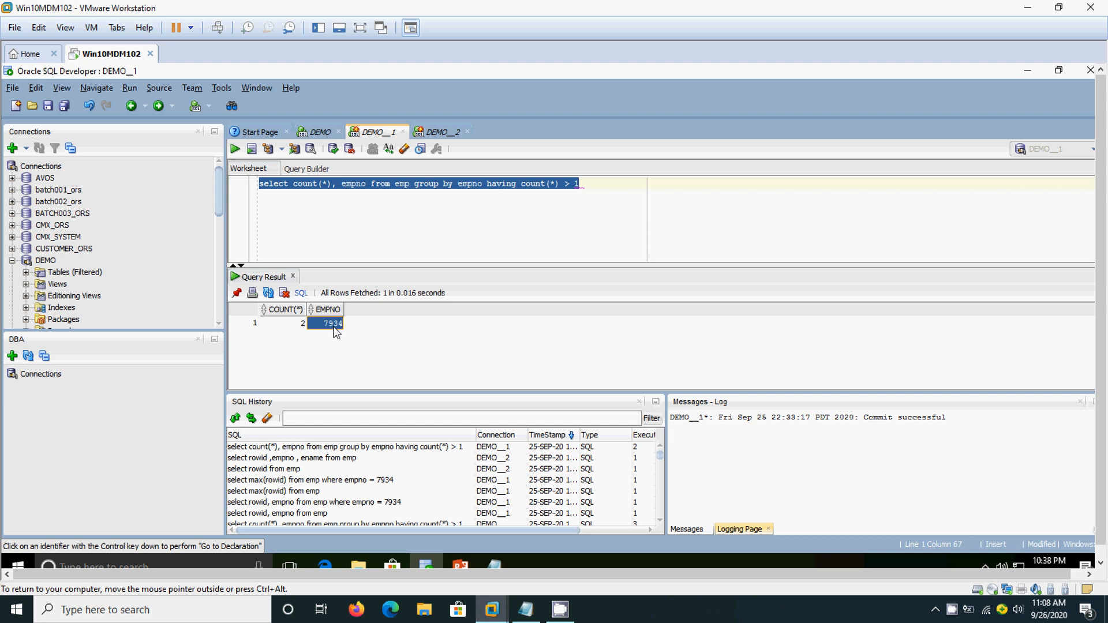
pyautogui.moveTo(466, 213)
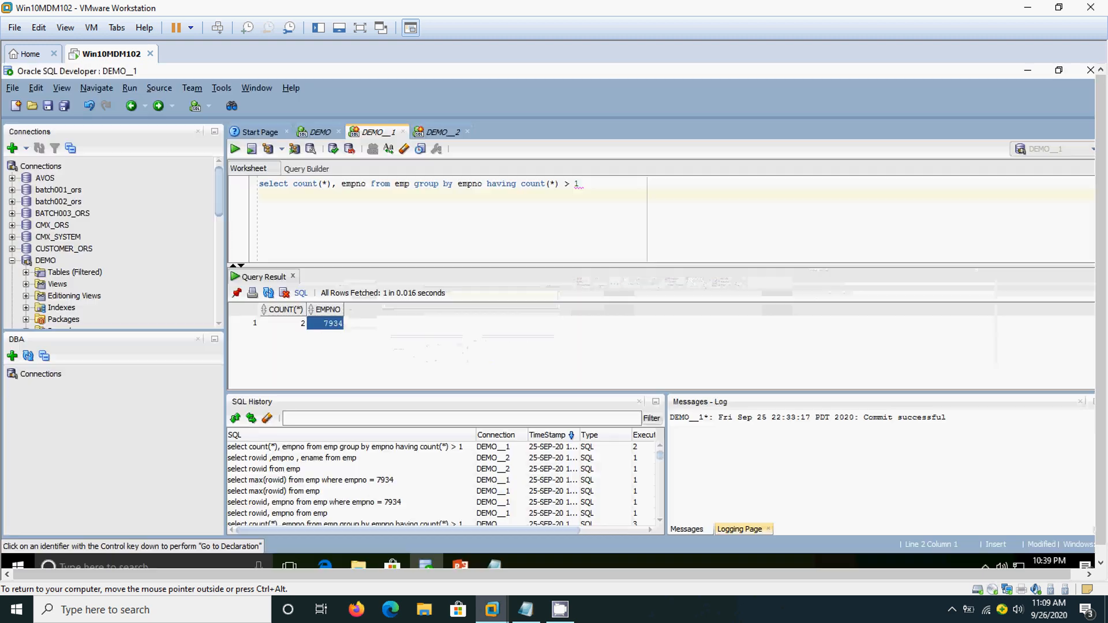
# Inspect the two MILLER rows in DEMO__2: distinct rowids, both with empno 7934.
pyautogui.click(440, 132)
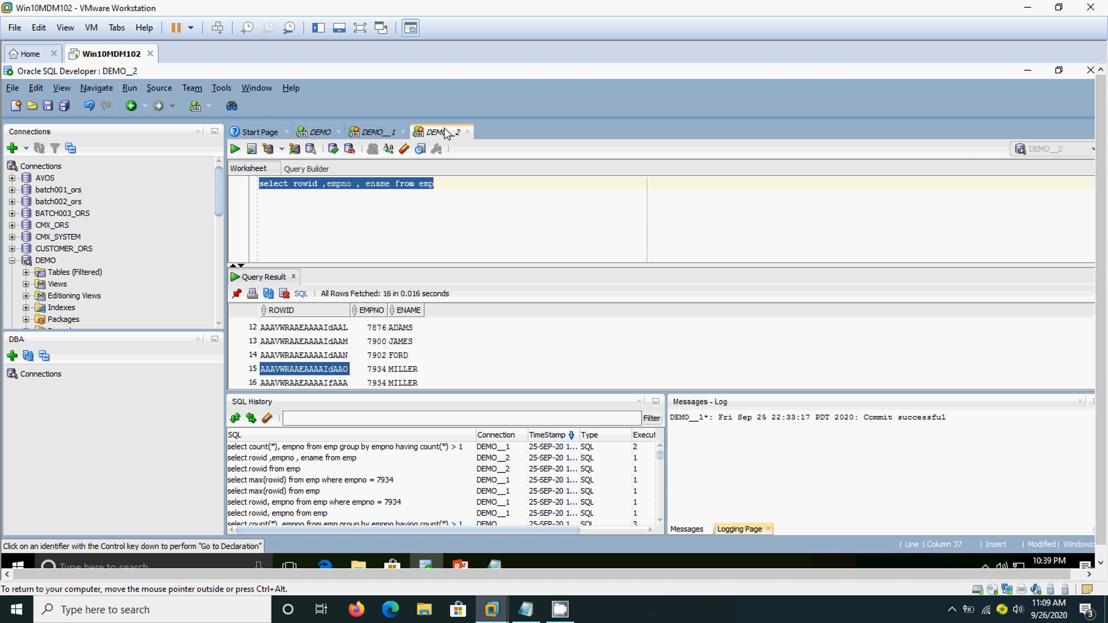
pyautogui.moveTo(286, 367)
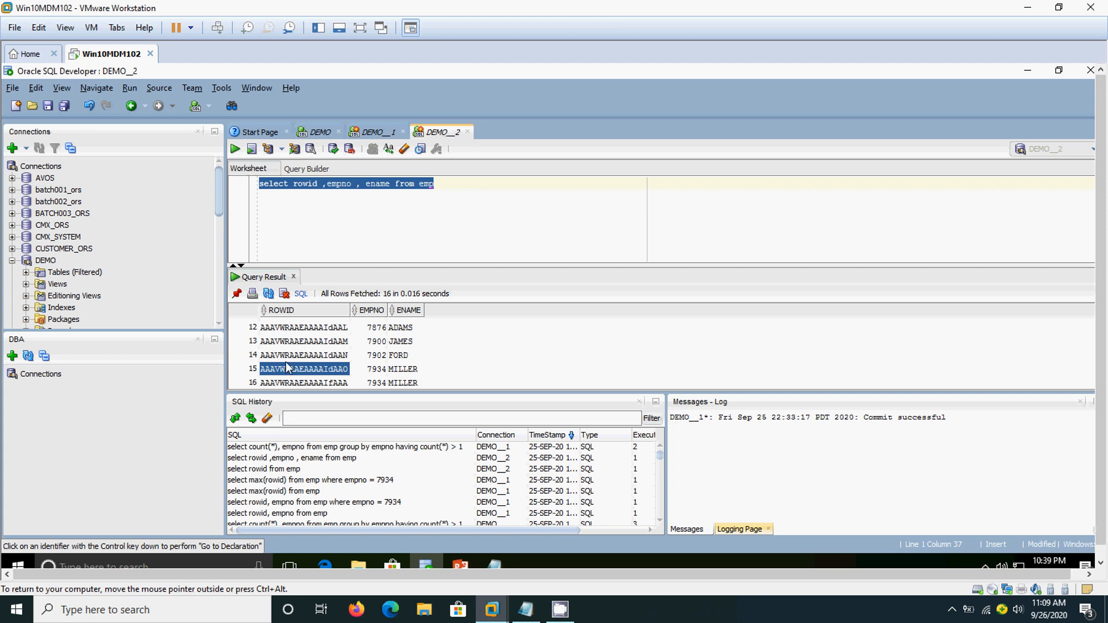
pyautogui.click(302, 326)
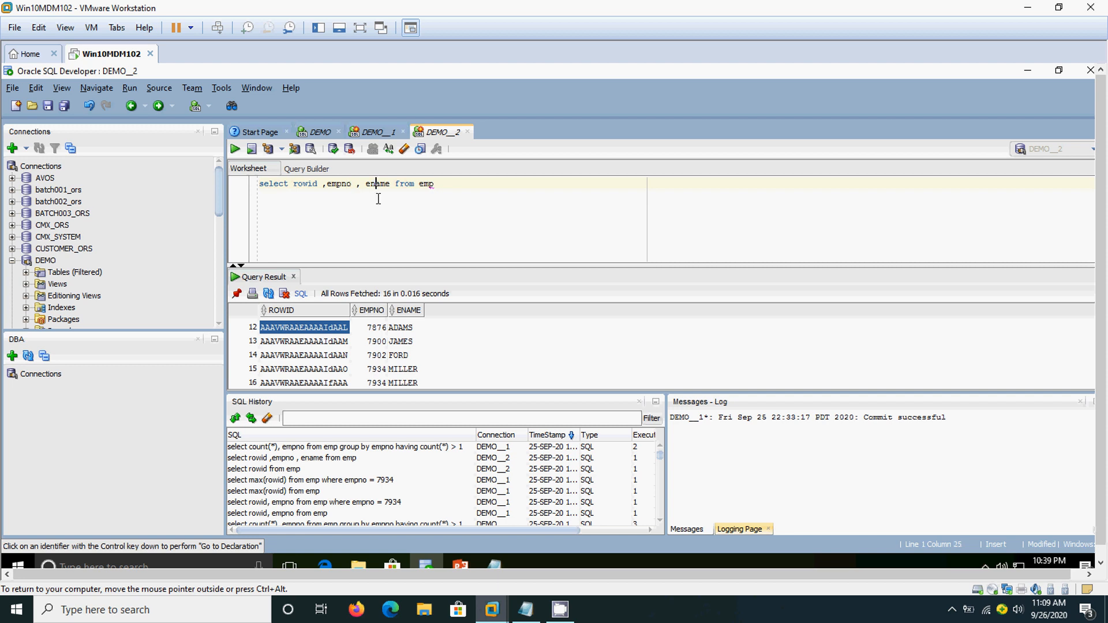
pyautogui.click(304, 369)
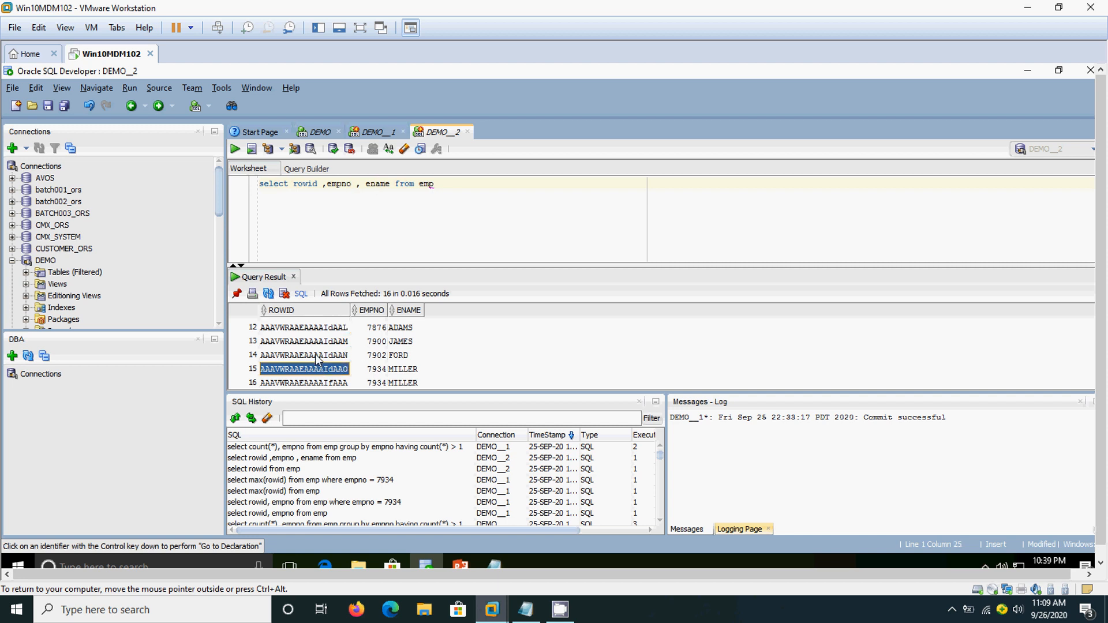
pyautogui.click(304, 382)
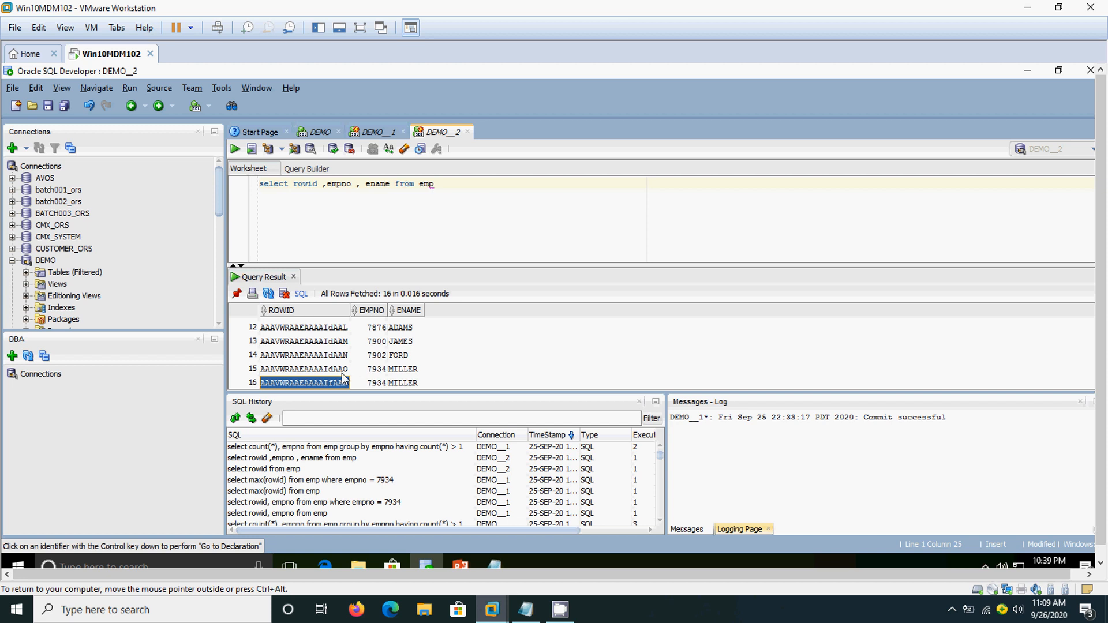
pyautogui.click(375, 368)
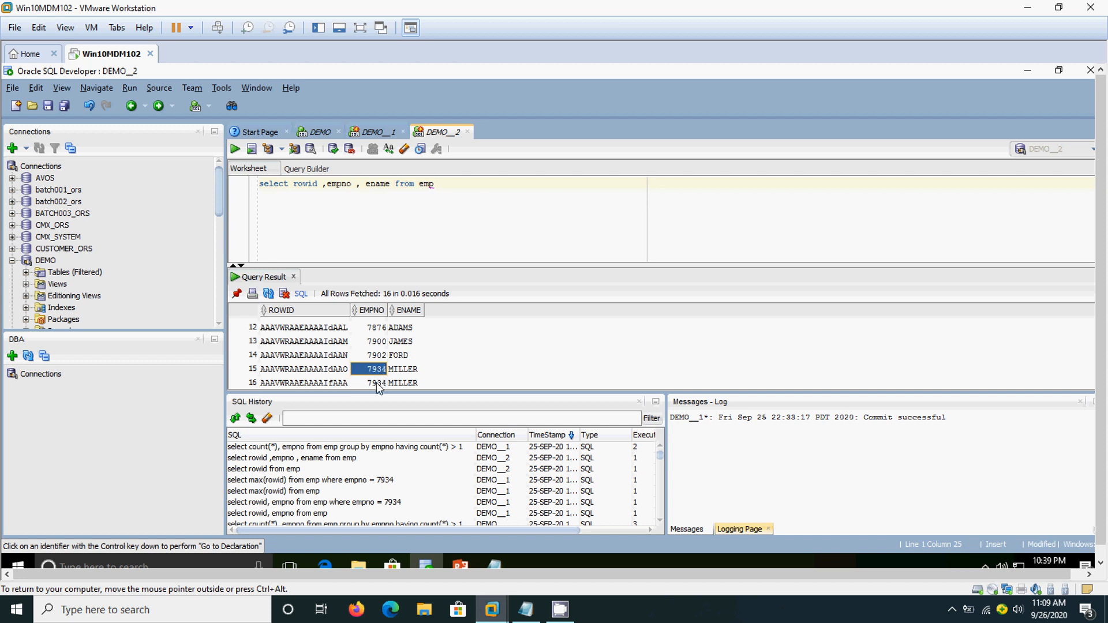
pyautogui.click(372, 383)
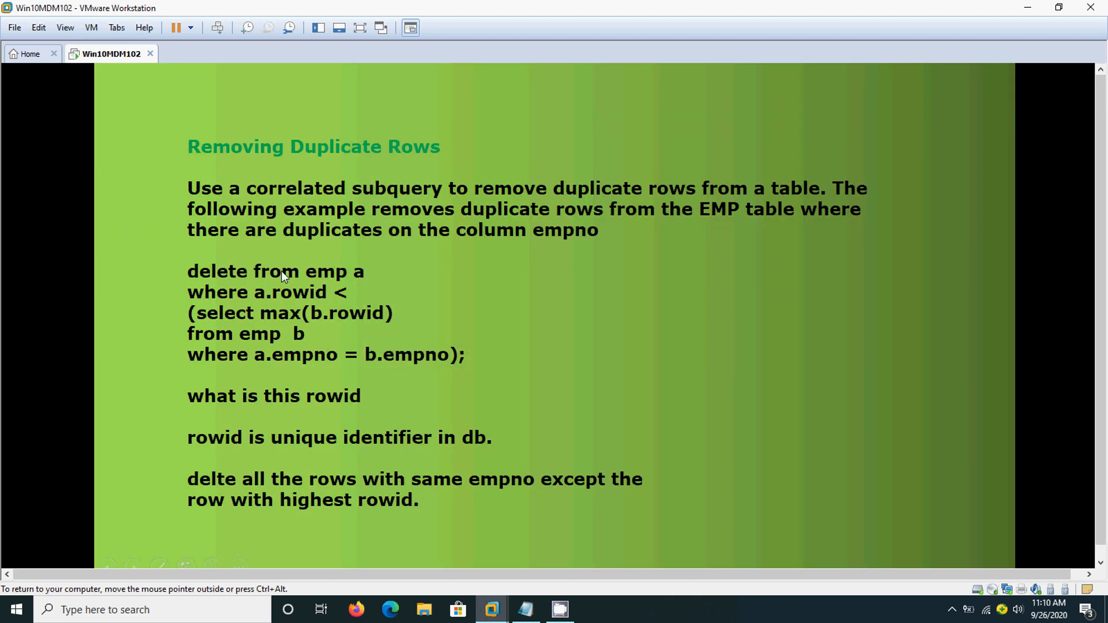
pyautogui.moveTo(310, 322)
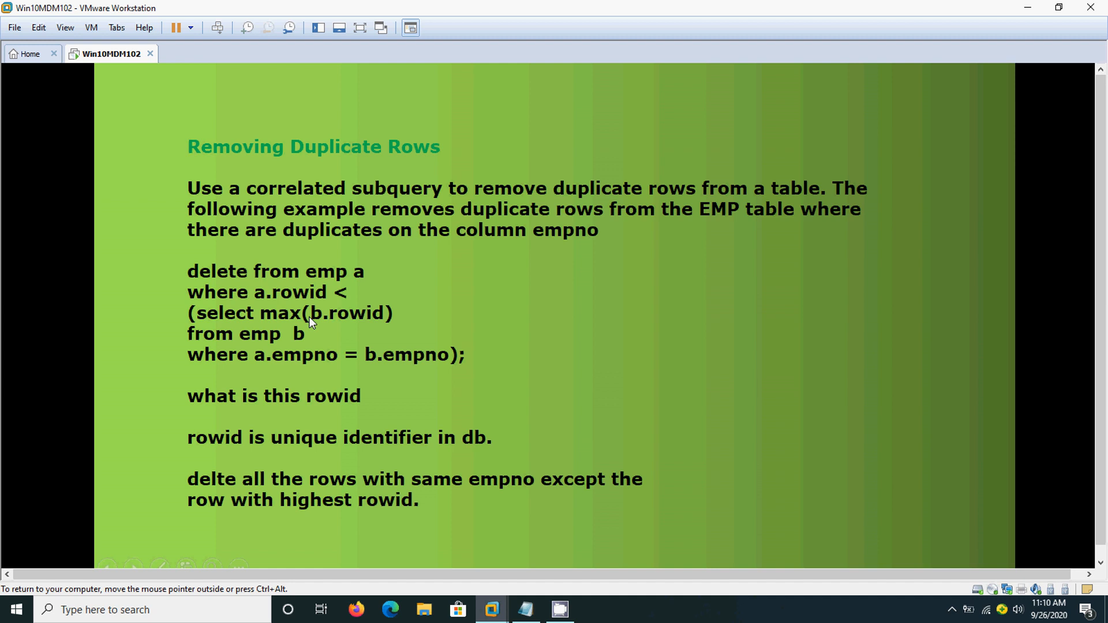
pyautogui.moveTo(345, 319)
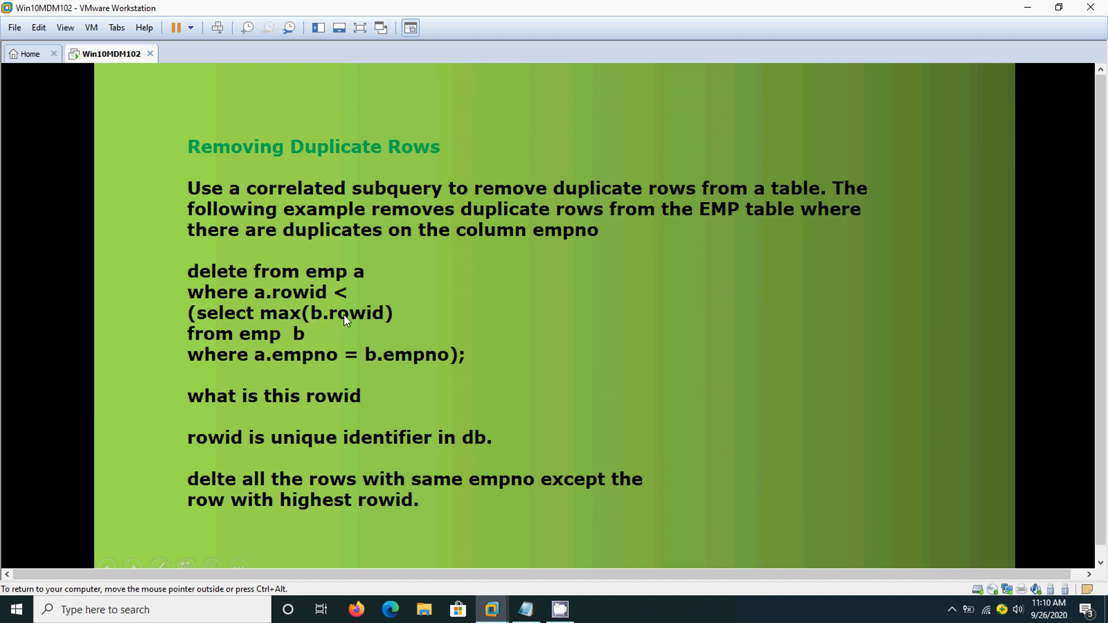
pyautogui.moveTo(296, 364)
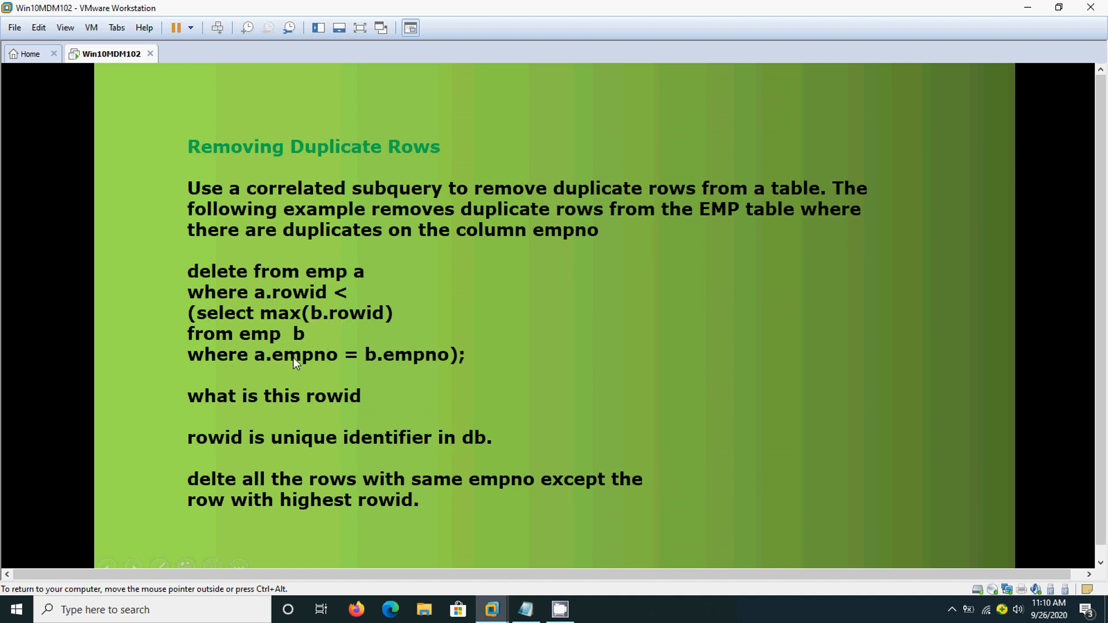
pyautogui.moveTo(326, 363)
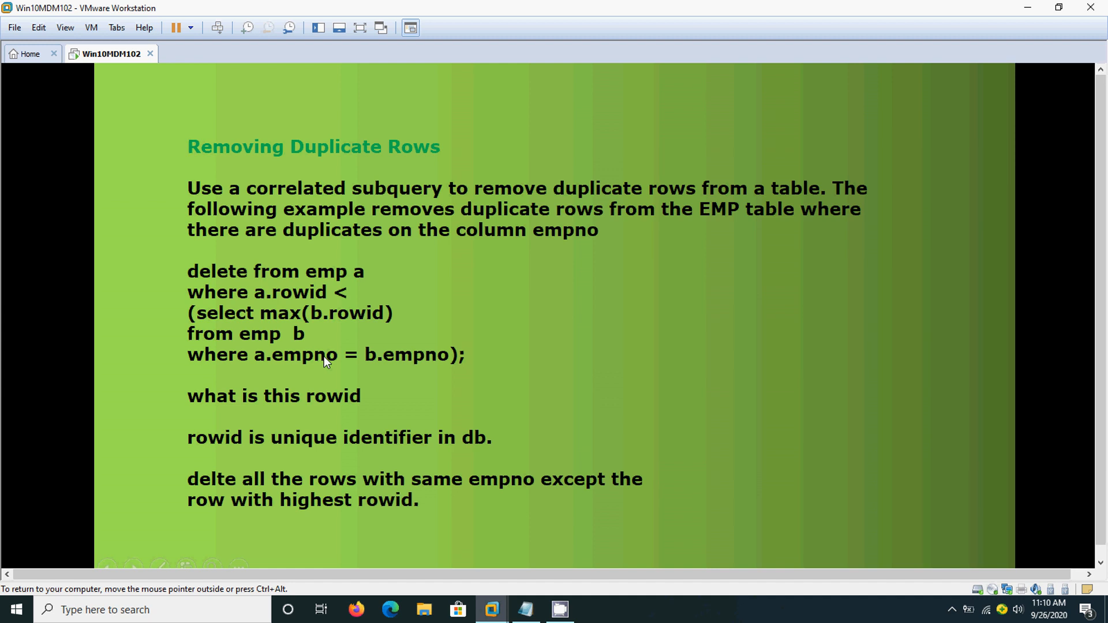
pyautogui.moveTo(401, 371)
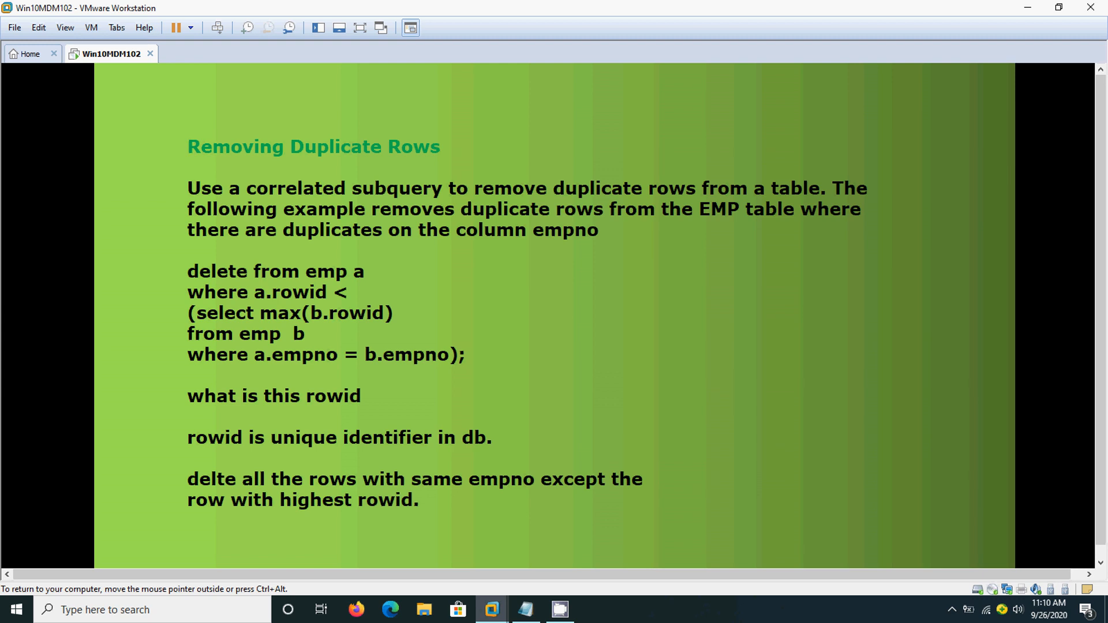
pyautogui.press('alt+tab')
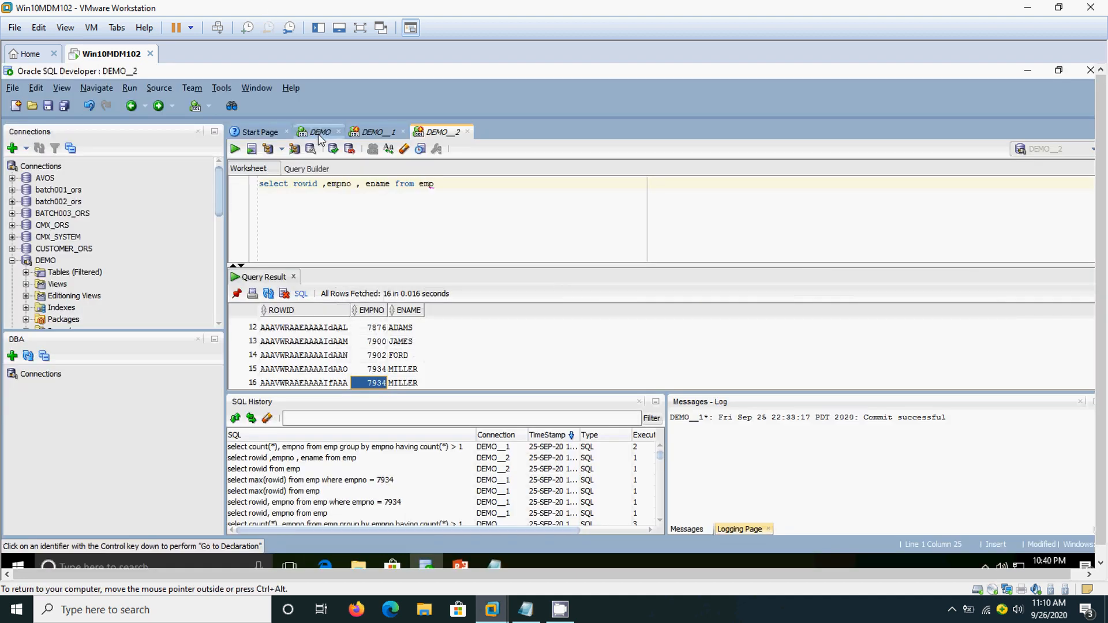
# Run the correlated max(rowid) delete on emp in the DEMO worksheet, deleting 1 row.
pyautogui.click(319, 132)
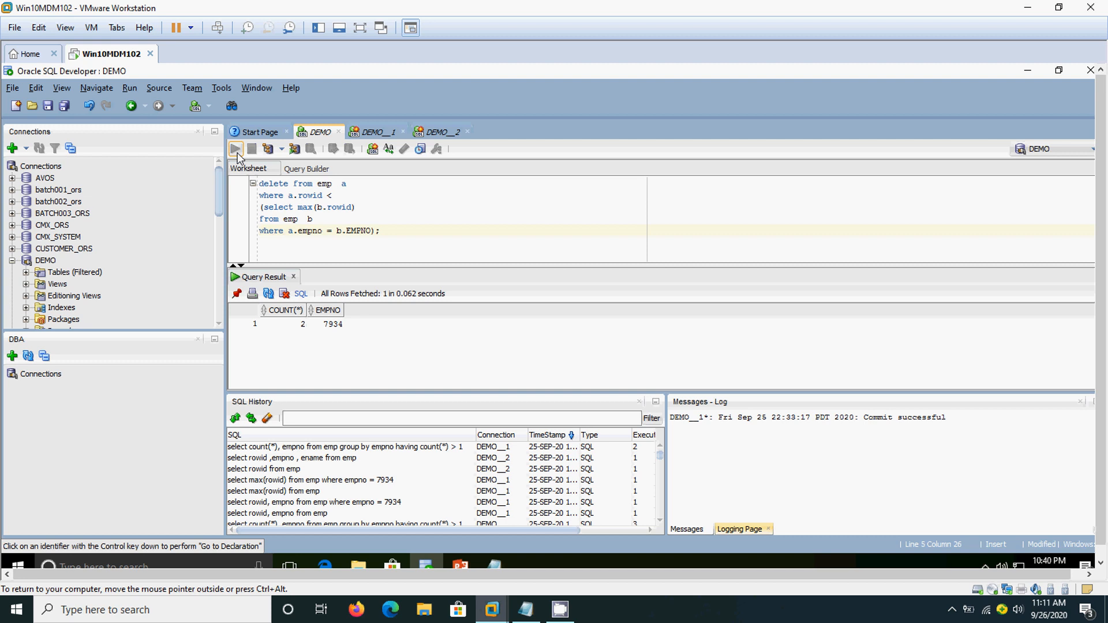
pyautogui.click(252, 149)
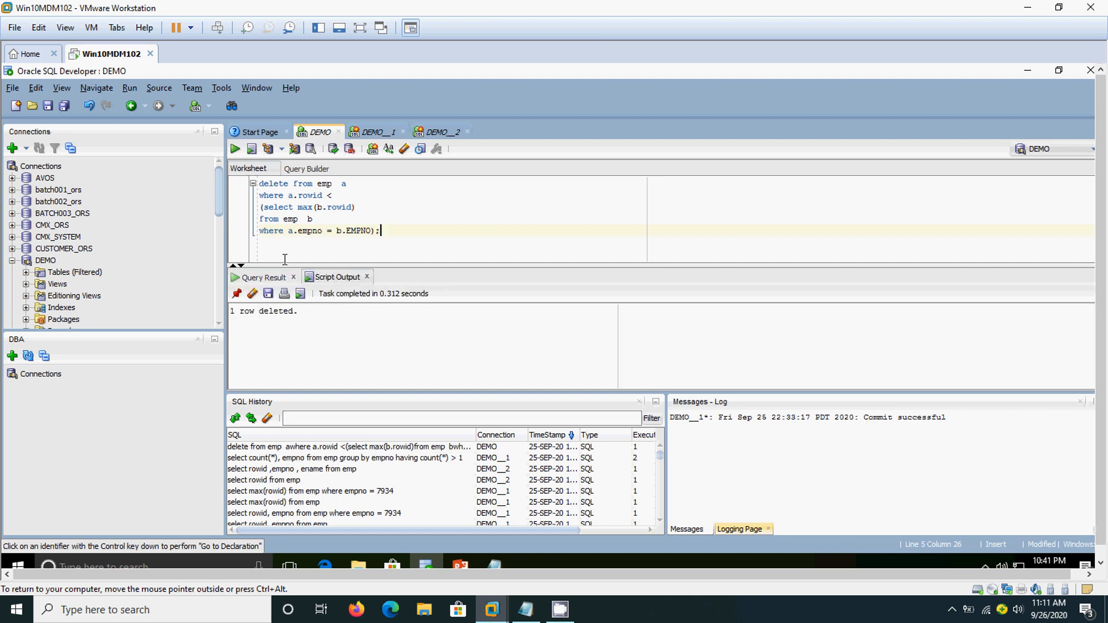
pyautogui.moveTo(313, 323)
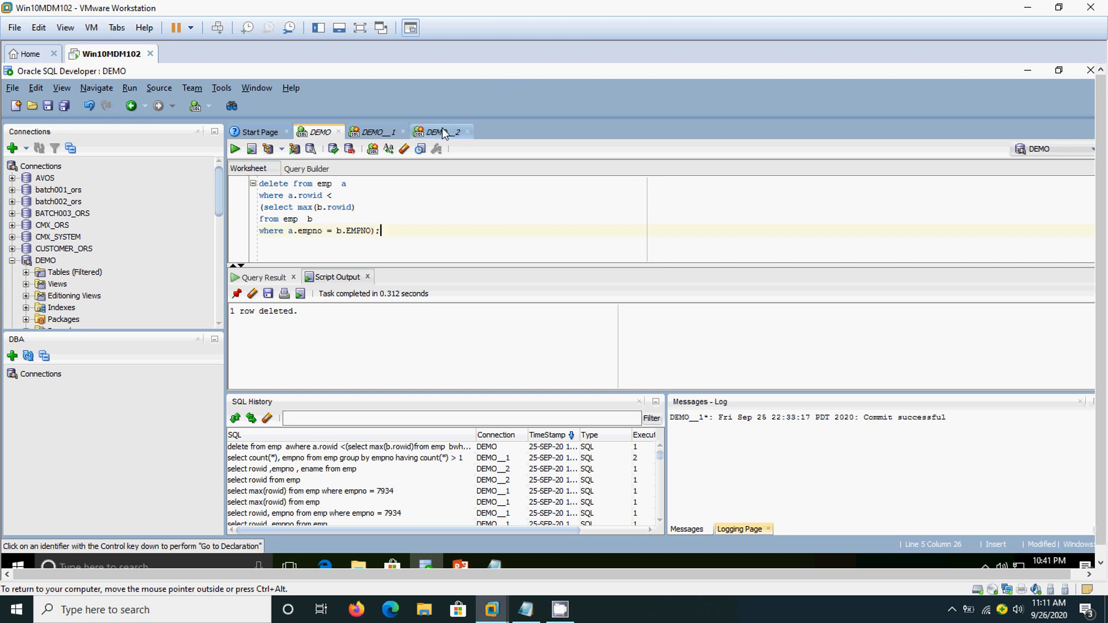
# Re-run the rowid query in DEMO__2, commit the session and run it once more.
pyautogui.click(438, 132)
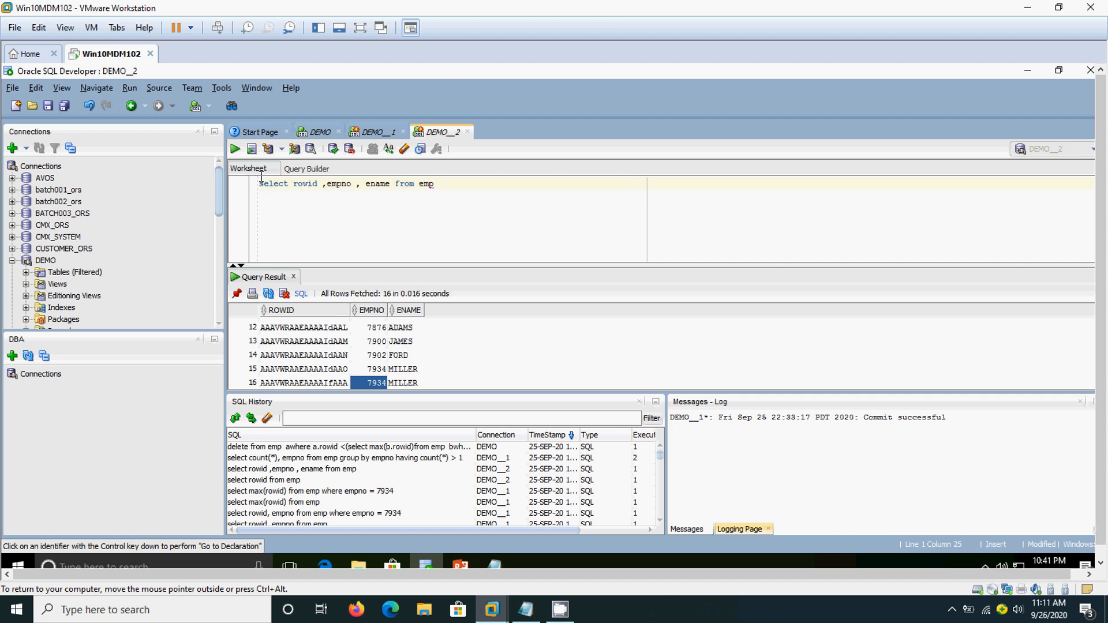
pyautogui.click(234, 149)
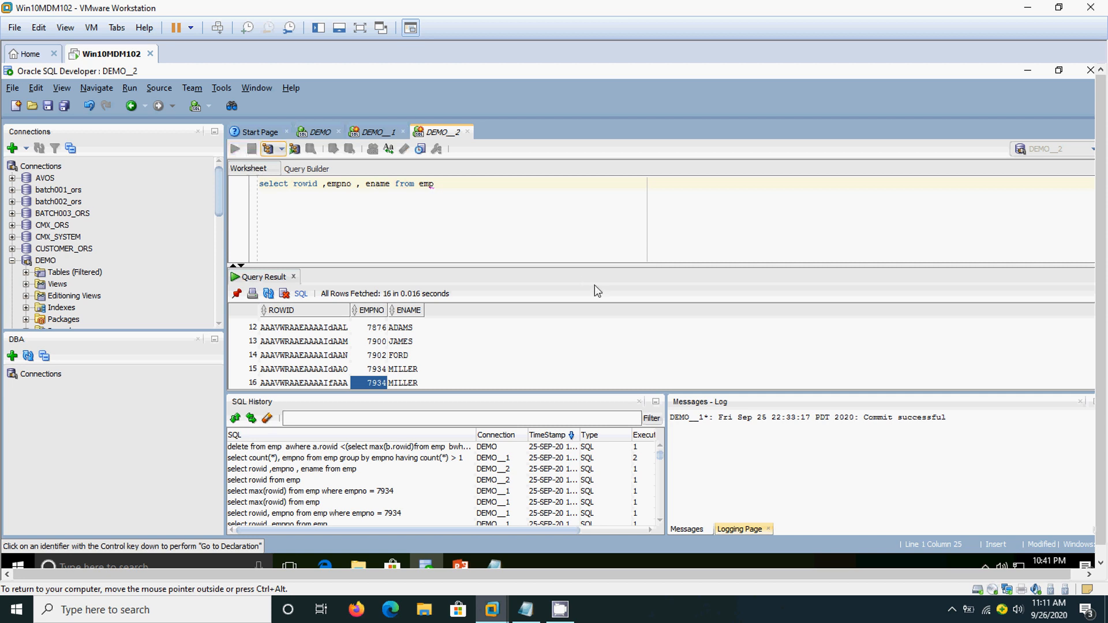
pyautogui.click(234, 149)
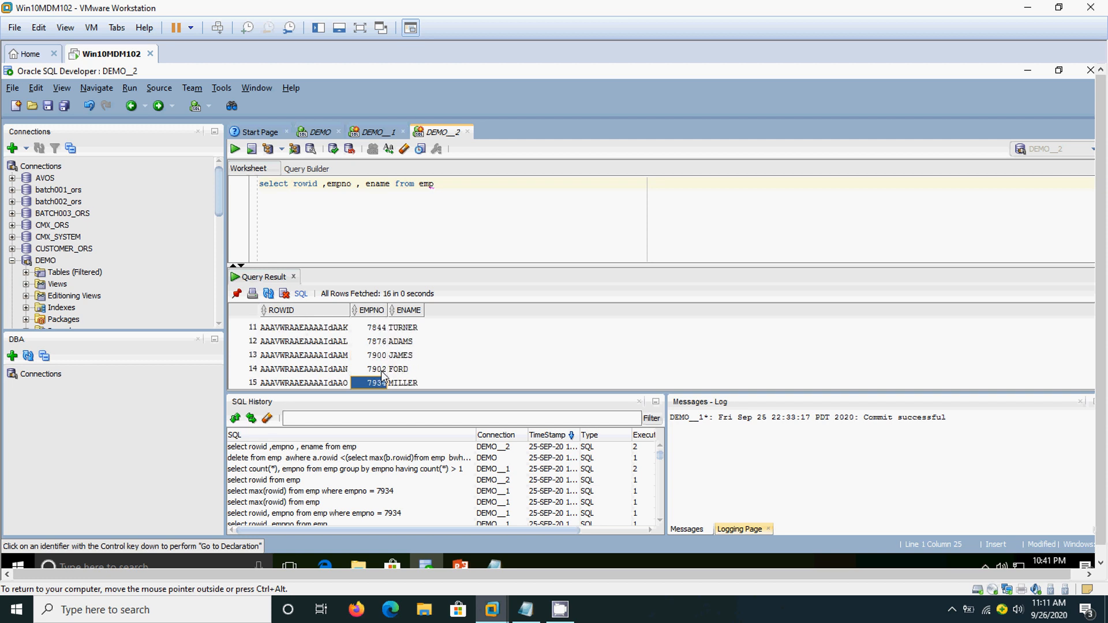
pyautogui.scroll(-3)
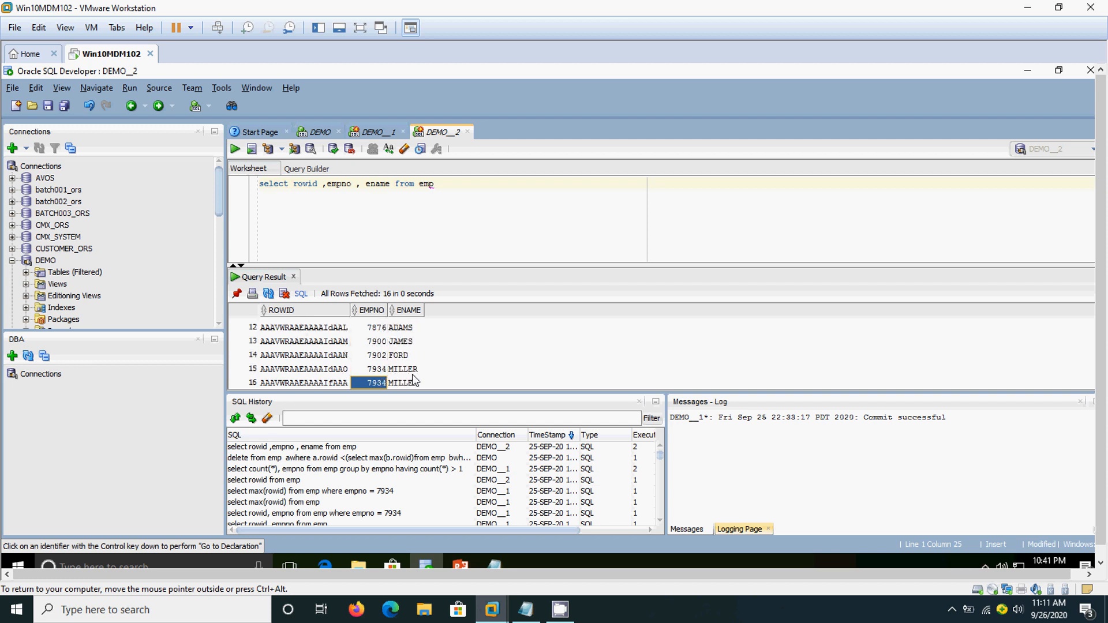
pyautogui.moveTo(429, 382)
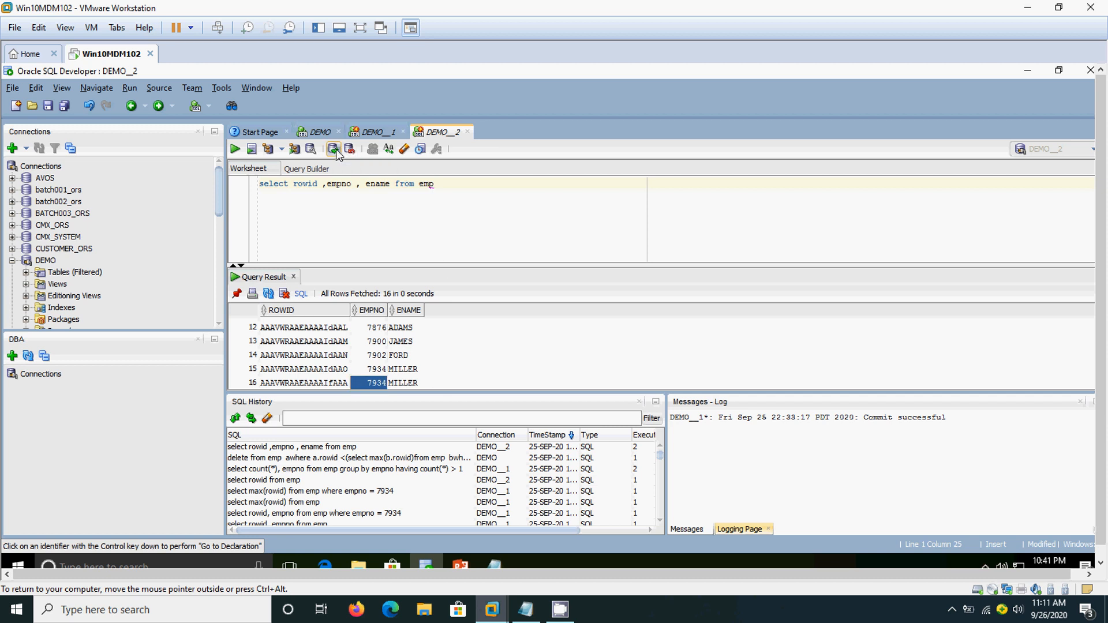
pyautogui.click(333, 149)
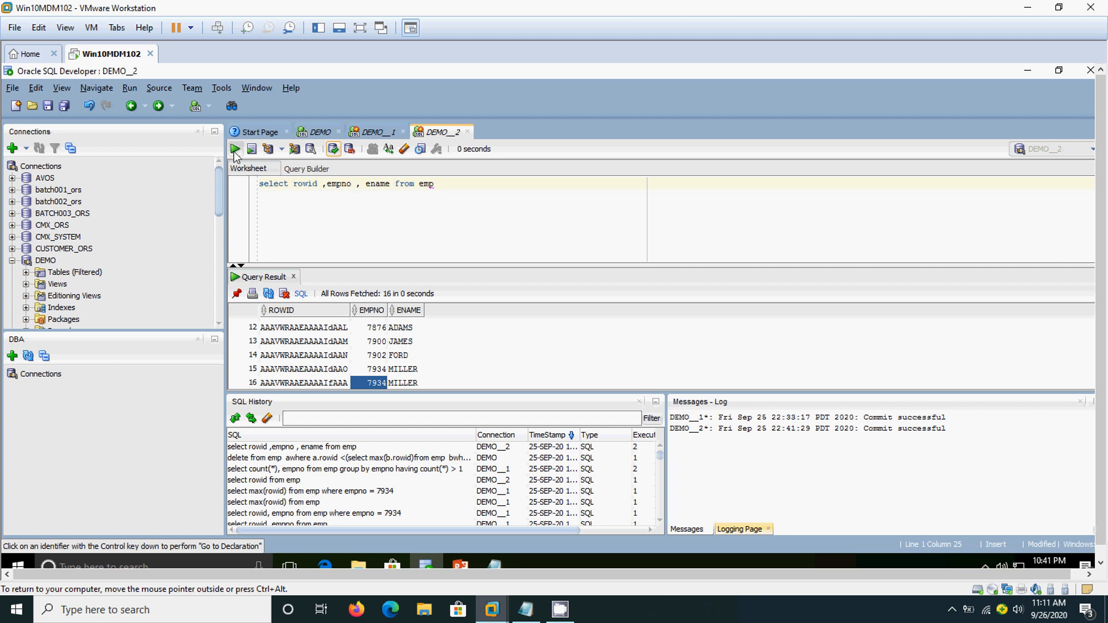
pyautogui.click(234, 149)
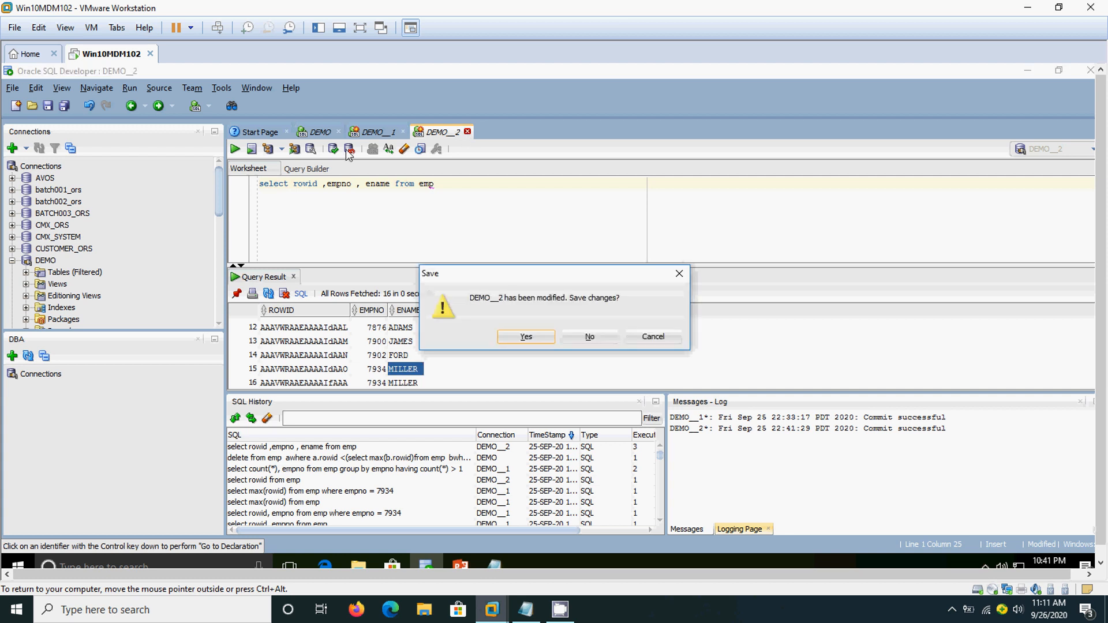
# Close DEMO__2 without saving and select the whole delete statement in DEMO.
pyautogui.click(589, 335)
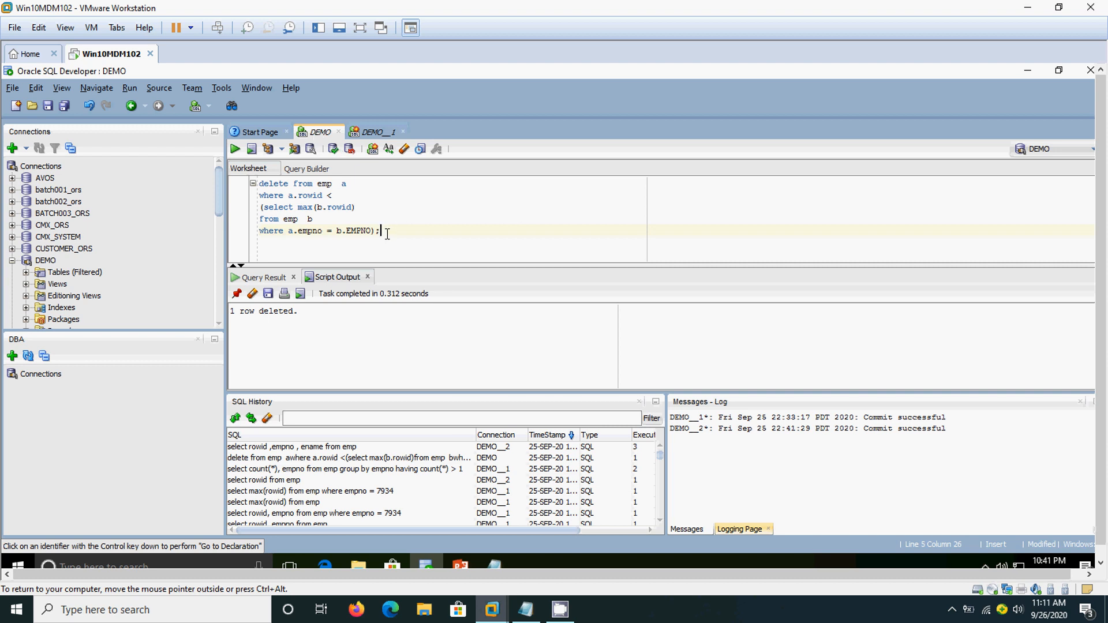
pyautogui.press('ctrl+a')
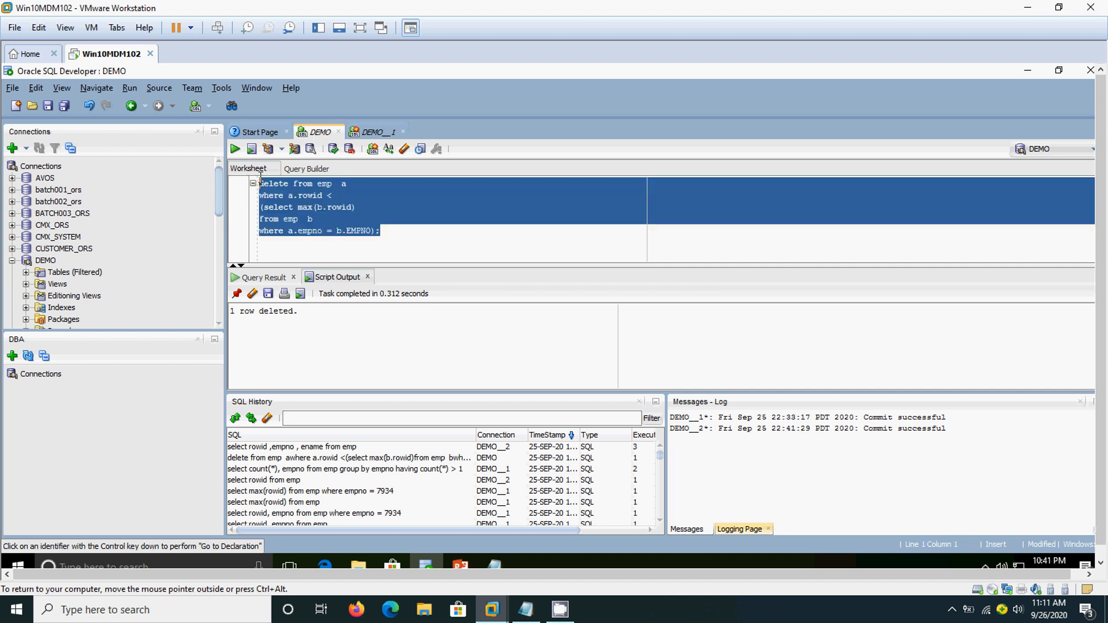
# Run select * from emp and confirm 15 rows with a single MILLER row for empno 7934.
pyautogui.write('select')
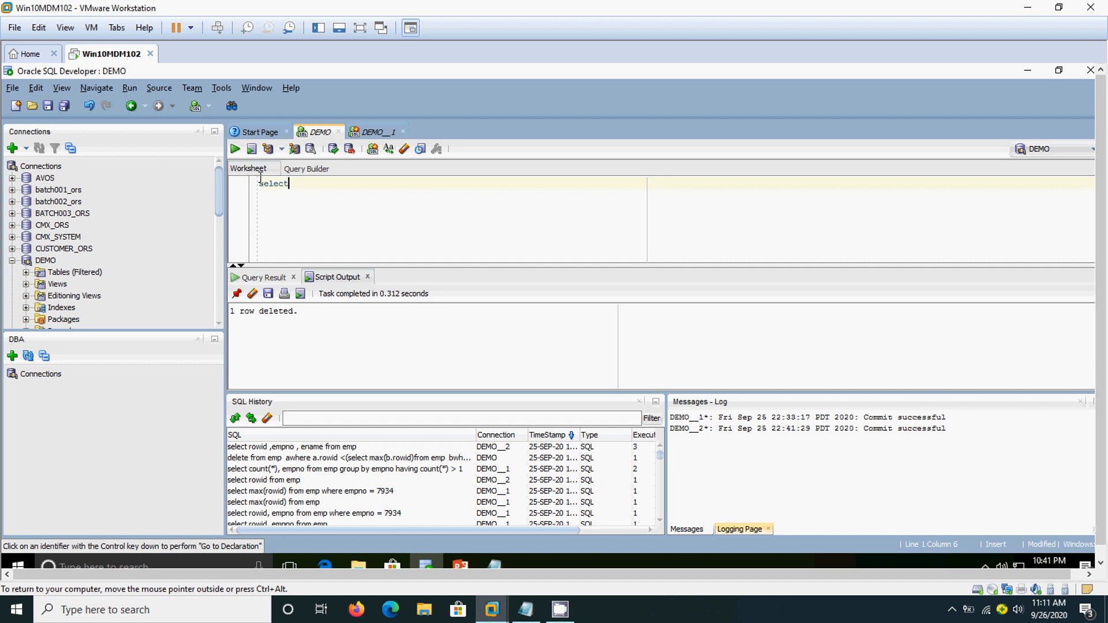
pyautogui.write('* from emp')
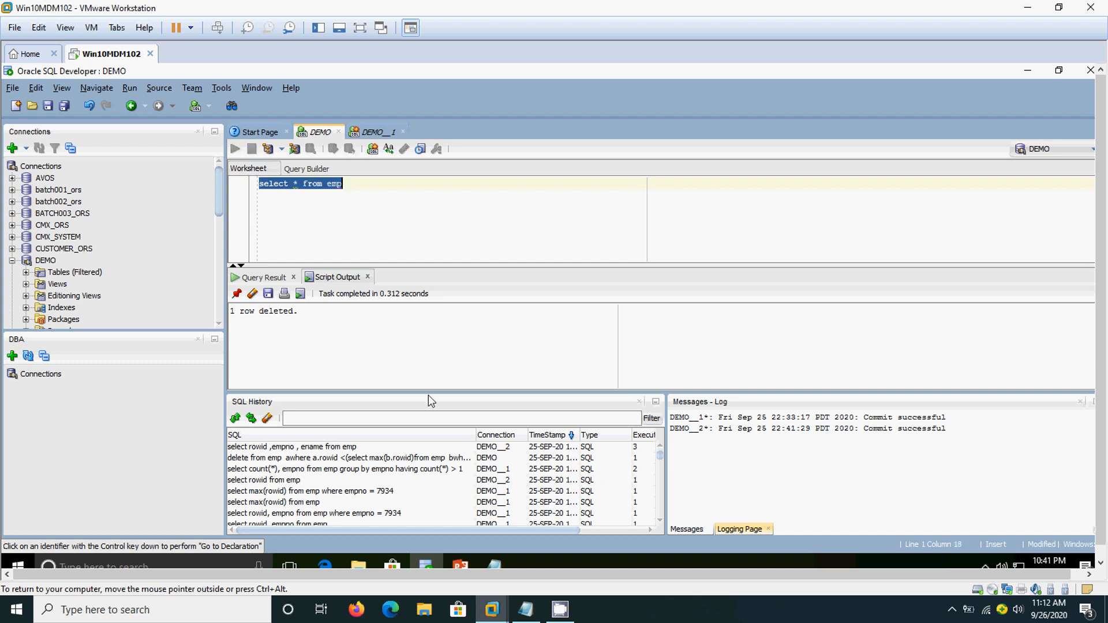
pyautogui.click(234, 149)
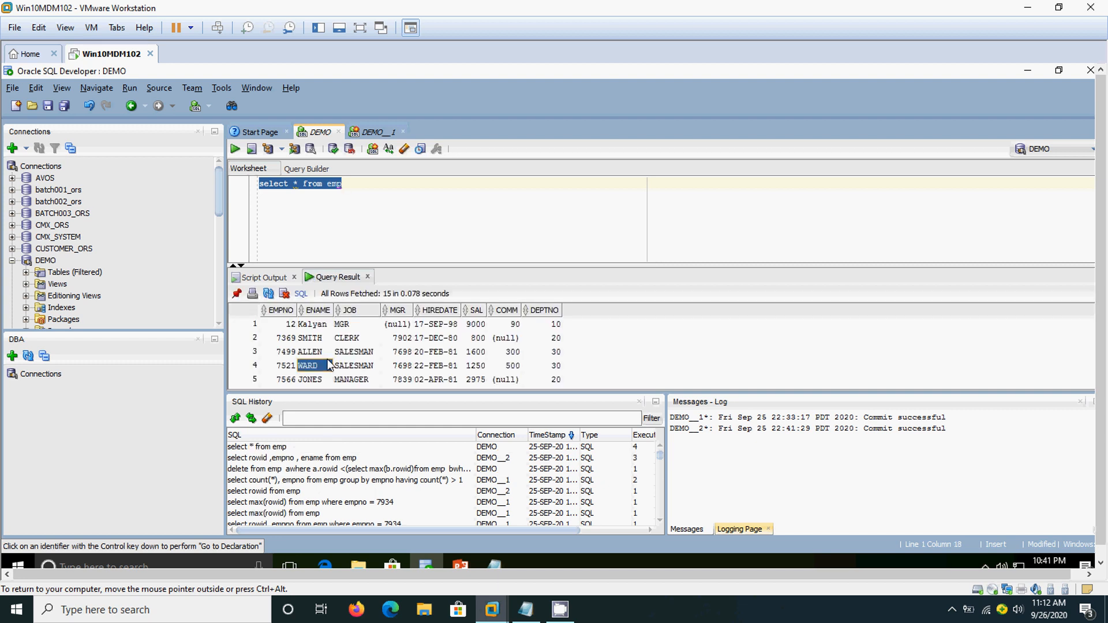
pyautogui.scroll(-3)
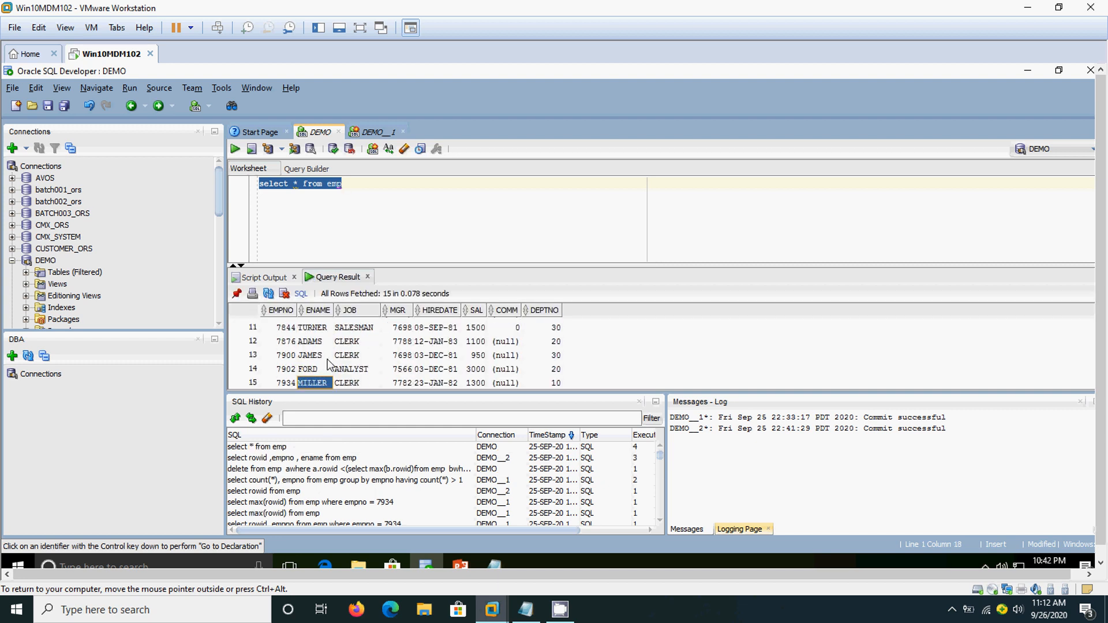
pyautogui.click(346, 382)
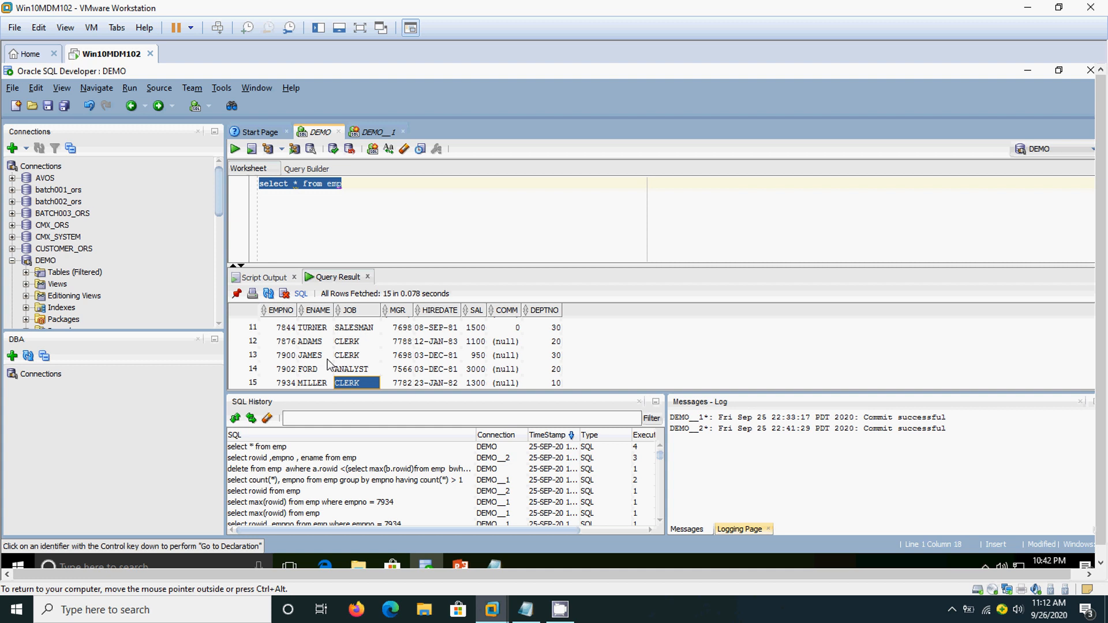
pyautogui.click(399, 382)
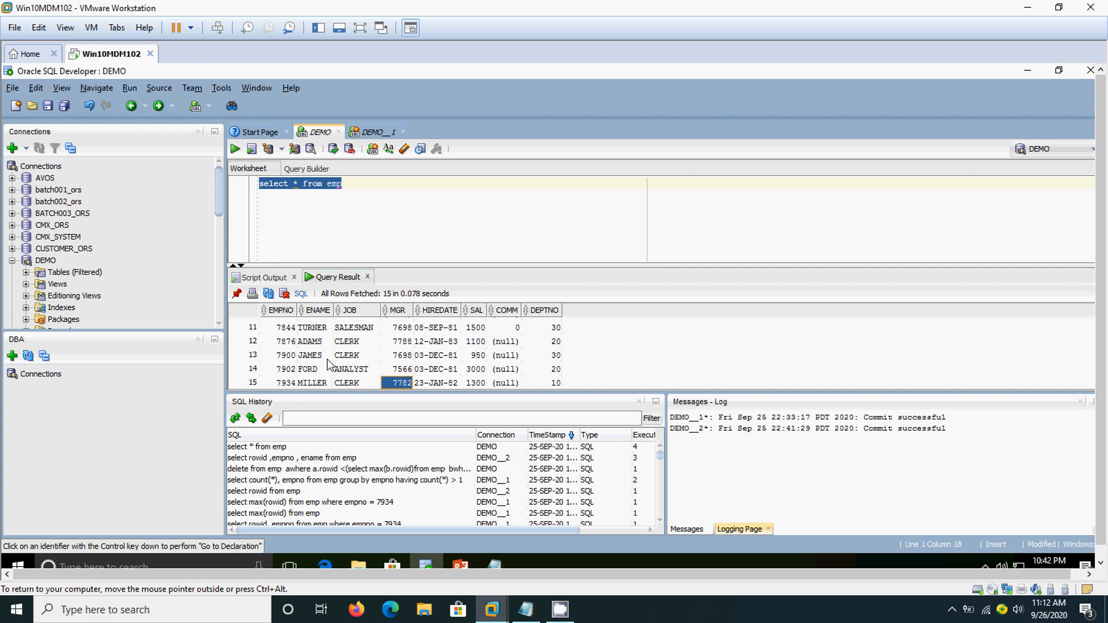
pyautogui.click(282, 369)
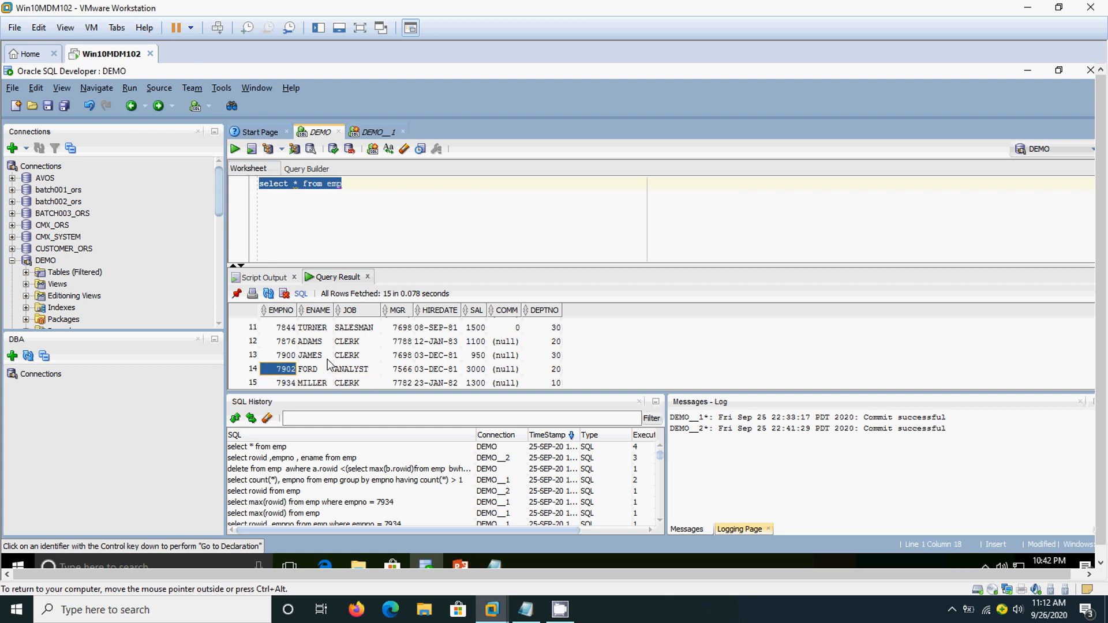